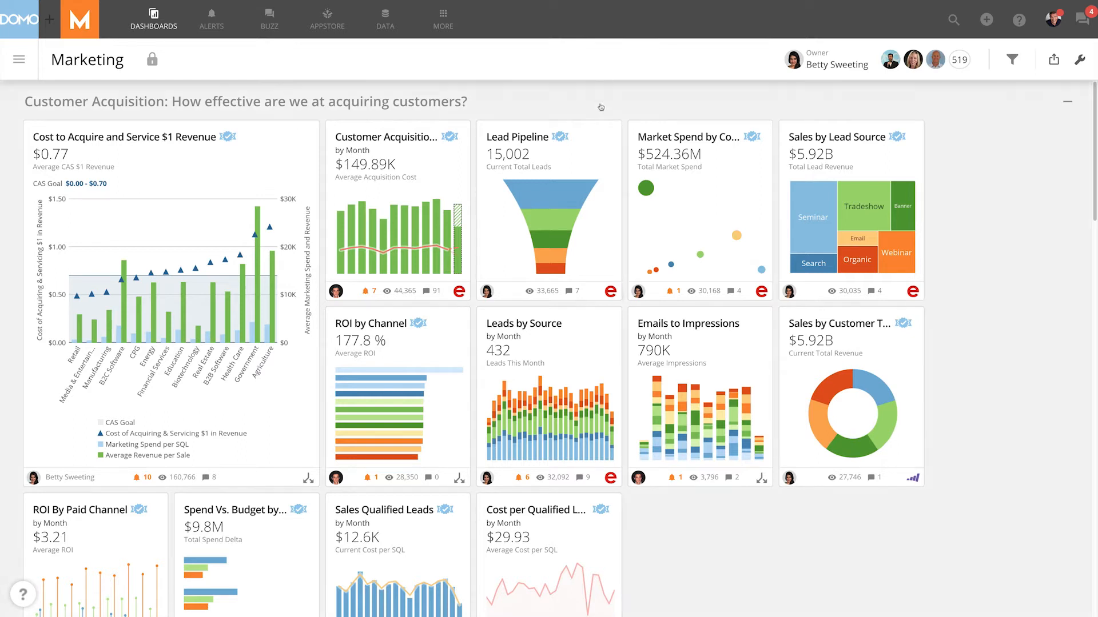
# Step: Bring up Move / Copy for a dashboard card, then cancel it without changes
pyautogui.click(593, 132)
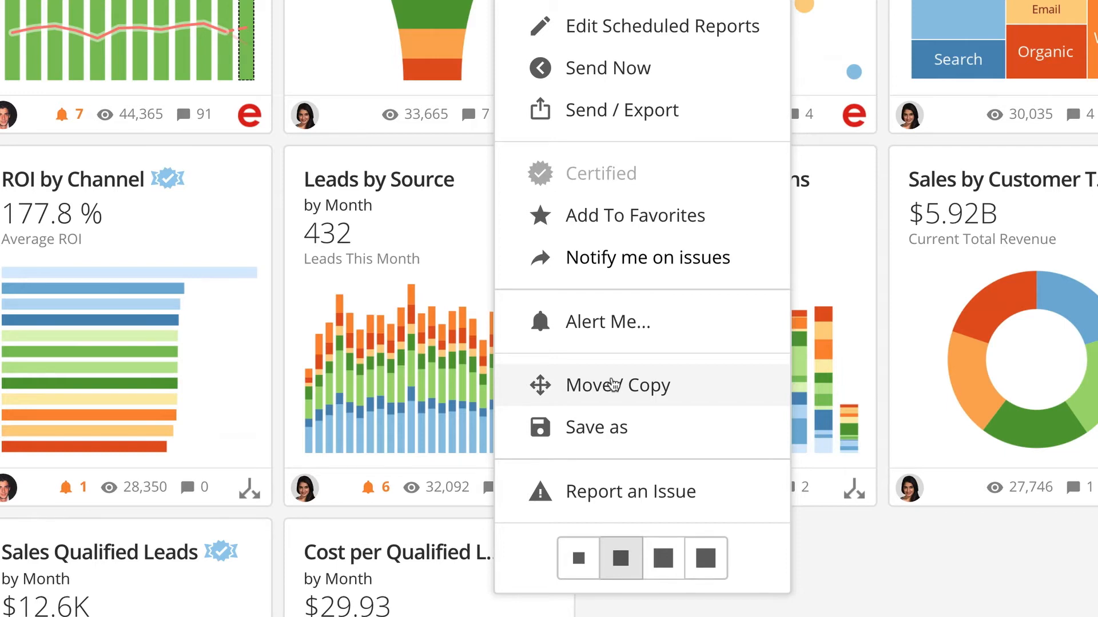
pyautogui.click(617, 384)
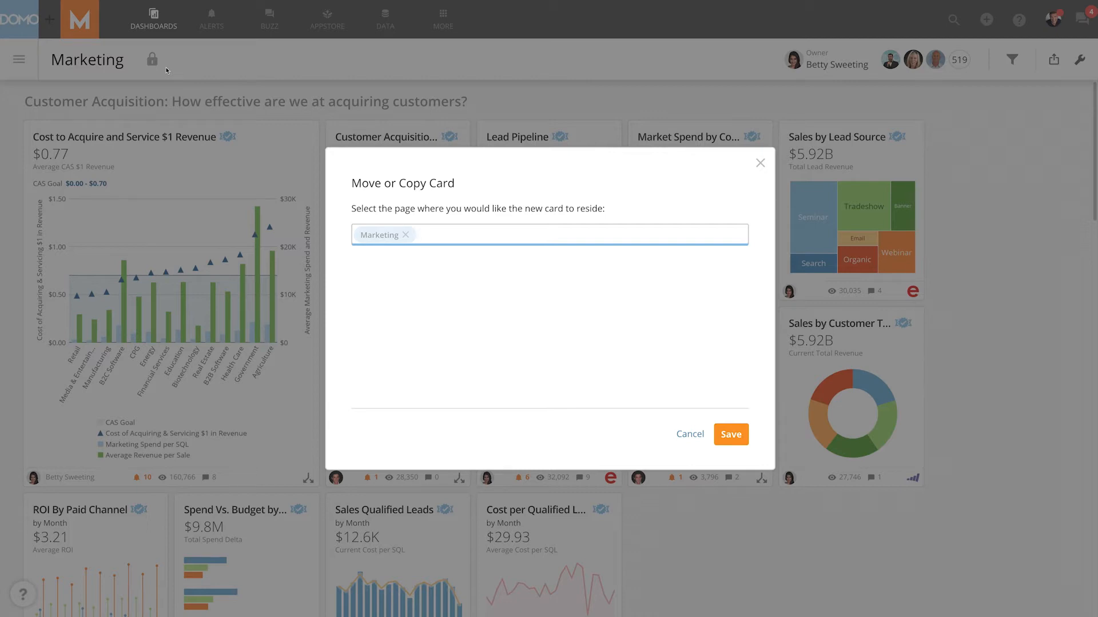
pyautogui.moveTo(353, 199)
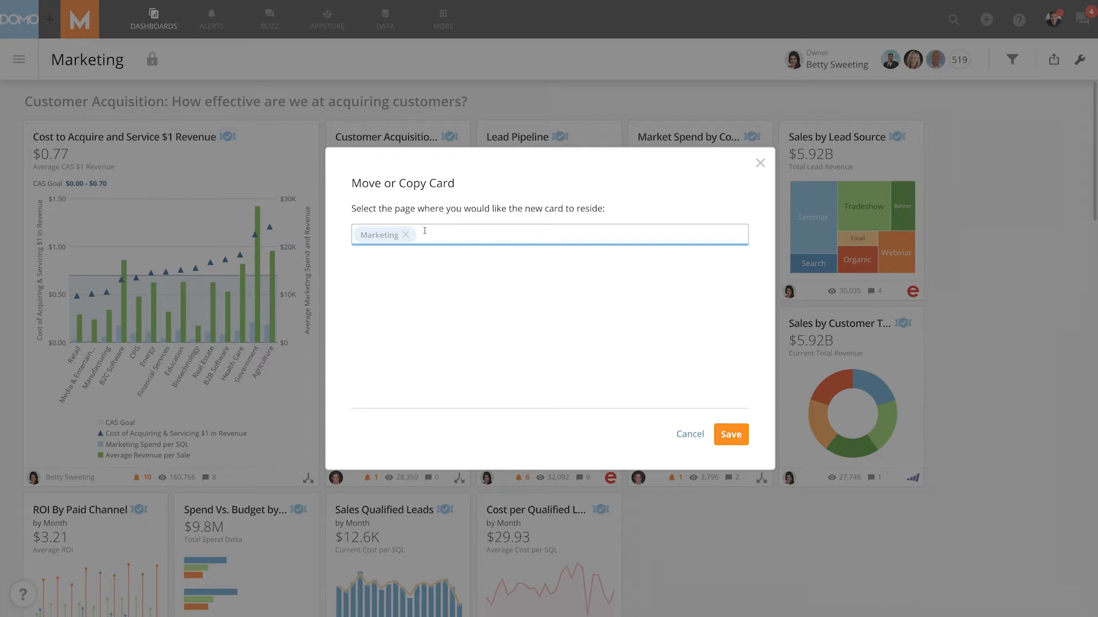
pyautogui.click(688, 434)
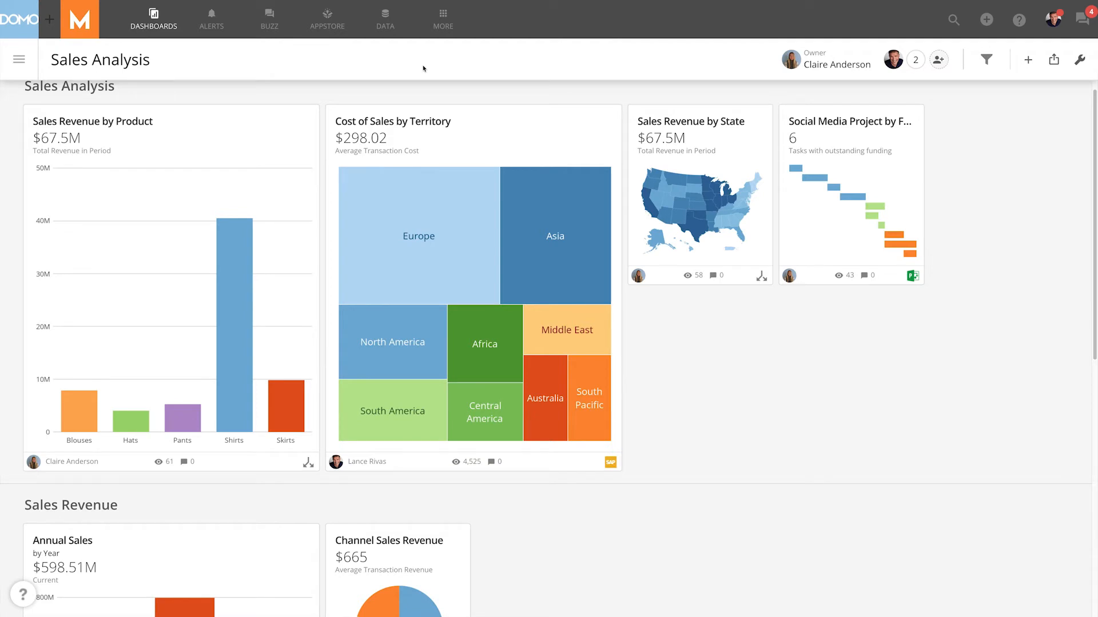
# Step: Make Overview the only destination page for Sales Revenue by Product, dropping Sales Analysis
pyautogui.click(295, 116)
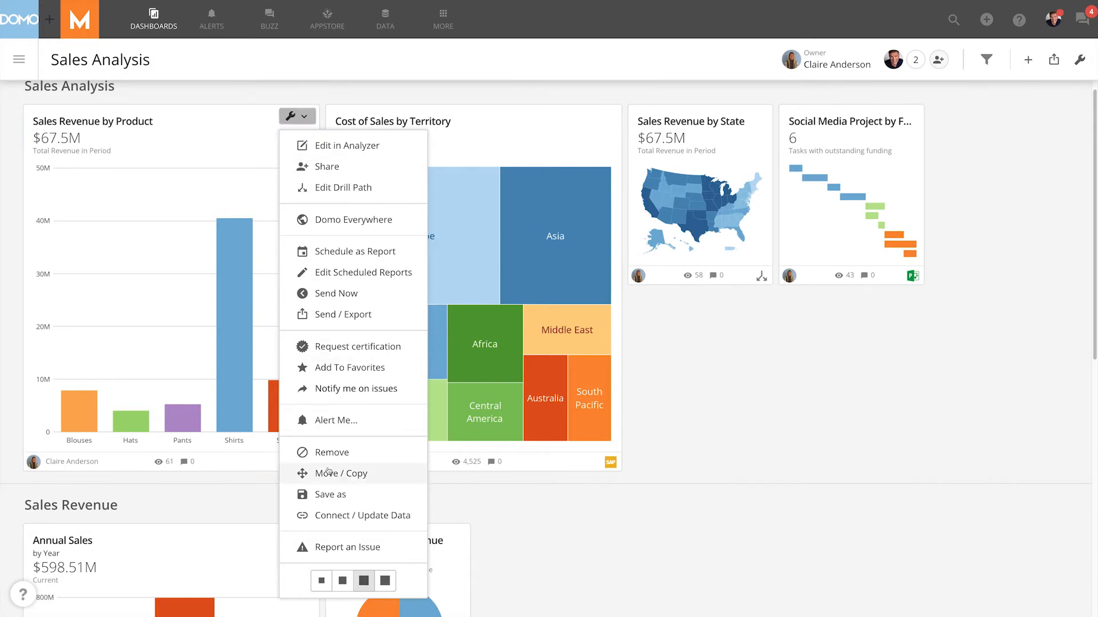
pyautogui.click(342, 473)
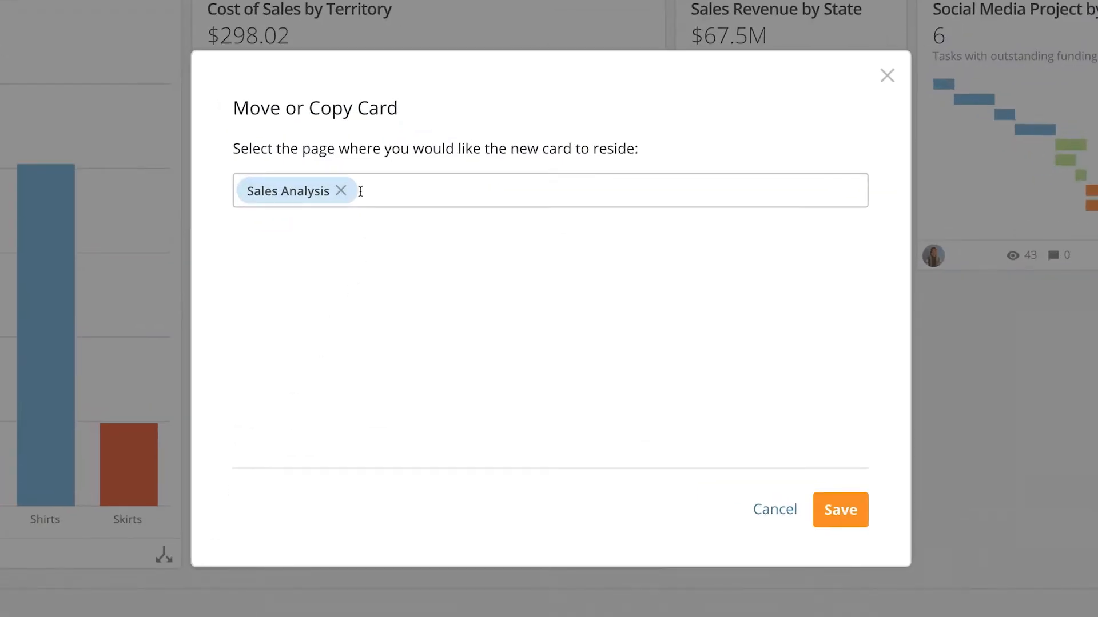
pyautogui.moveTo(340, 191)
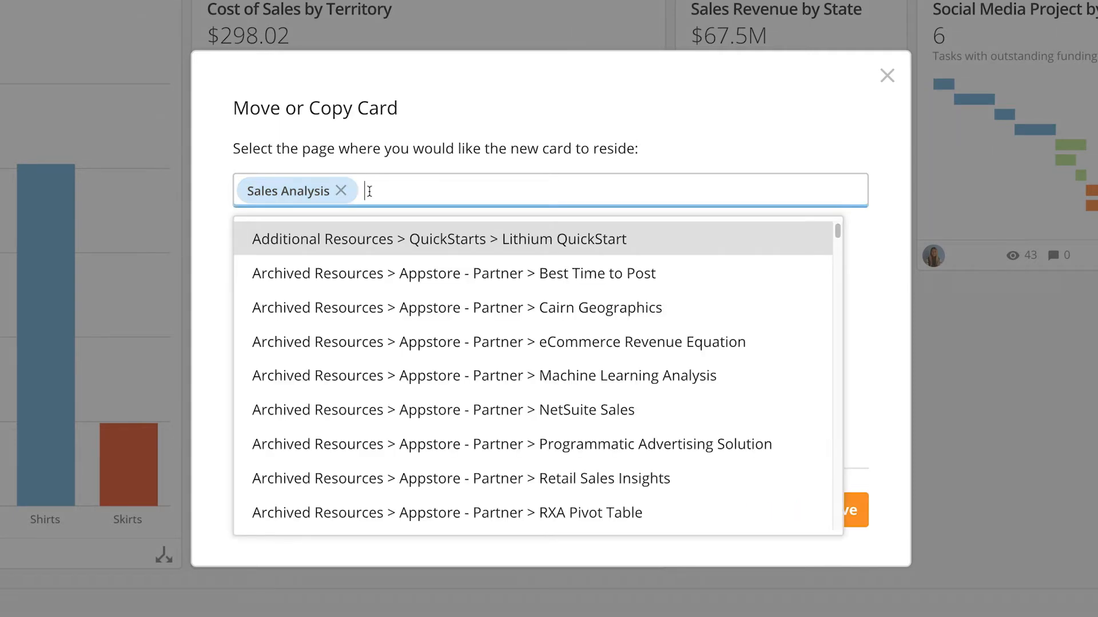
pyautogui.write('Overview')
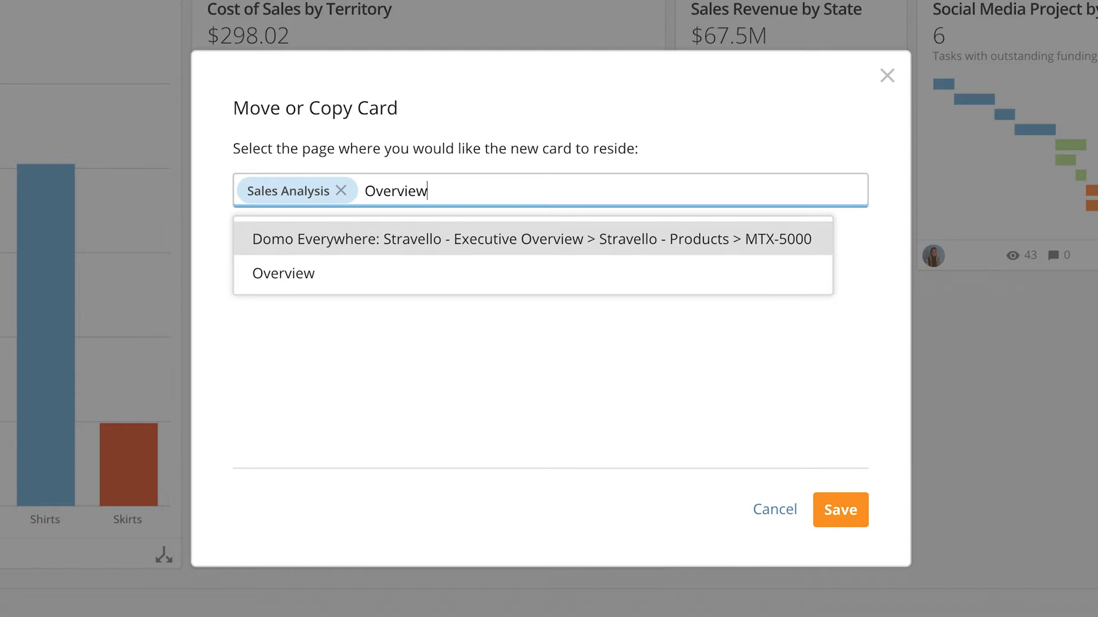
pyautogui.moveTo(363, 289)
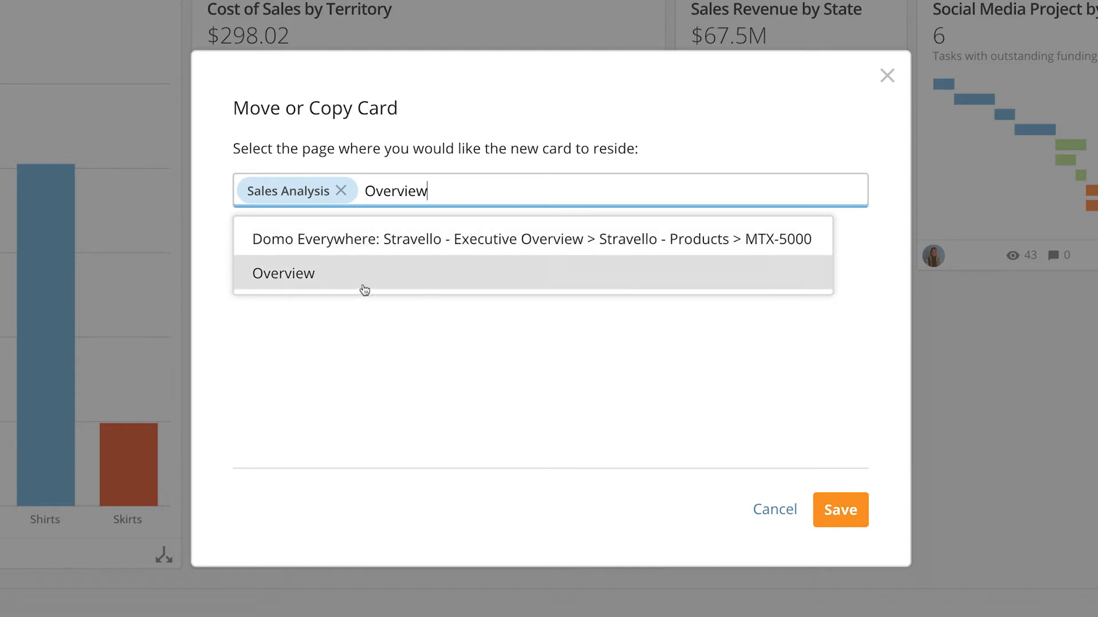
pyautogui.click(283, 274)
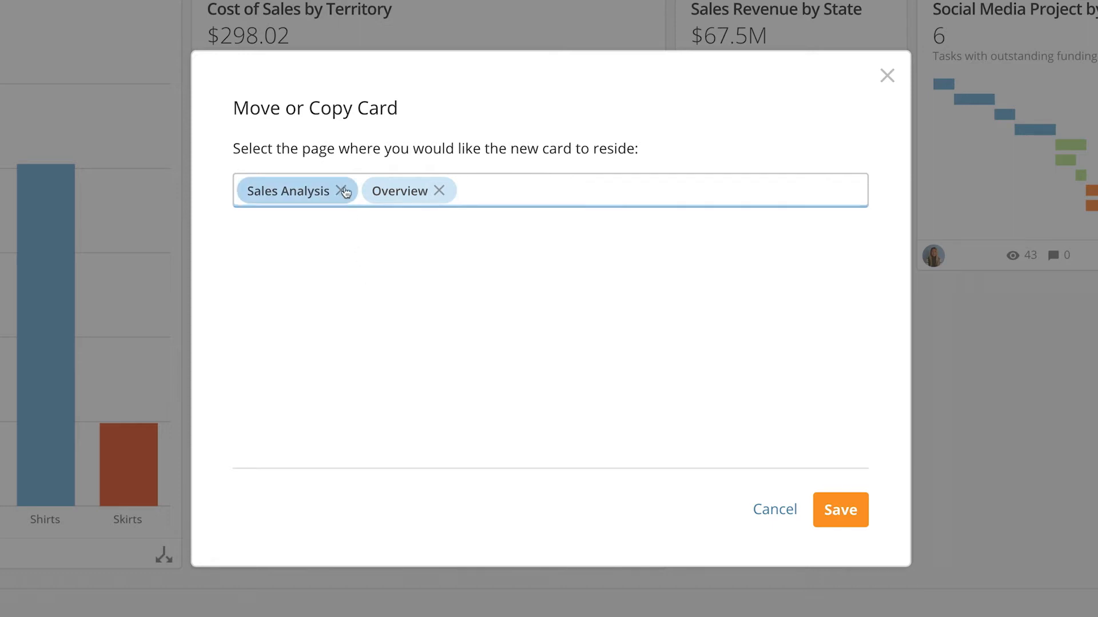
pyautogui.click(344, 191)
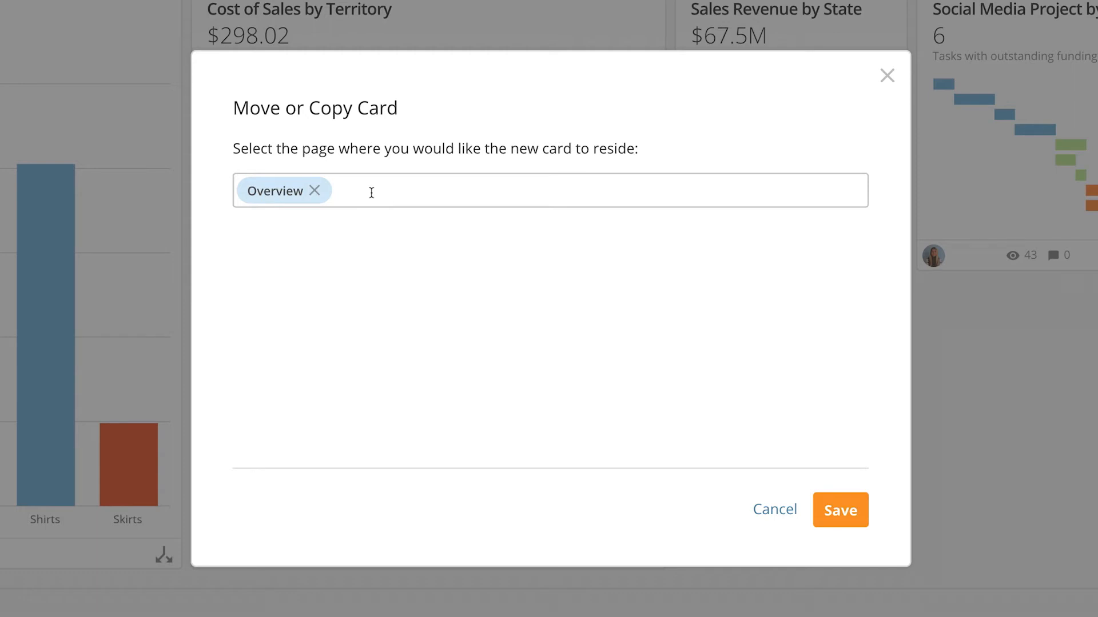
pyautogui.moveTo(565, 345)
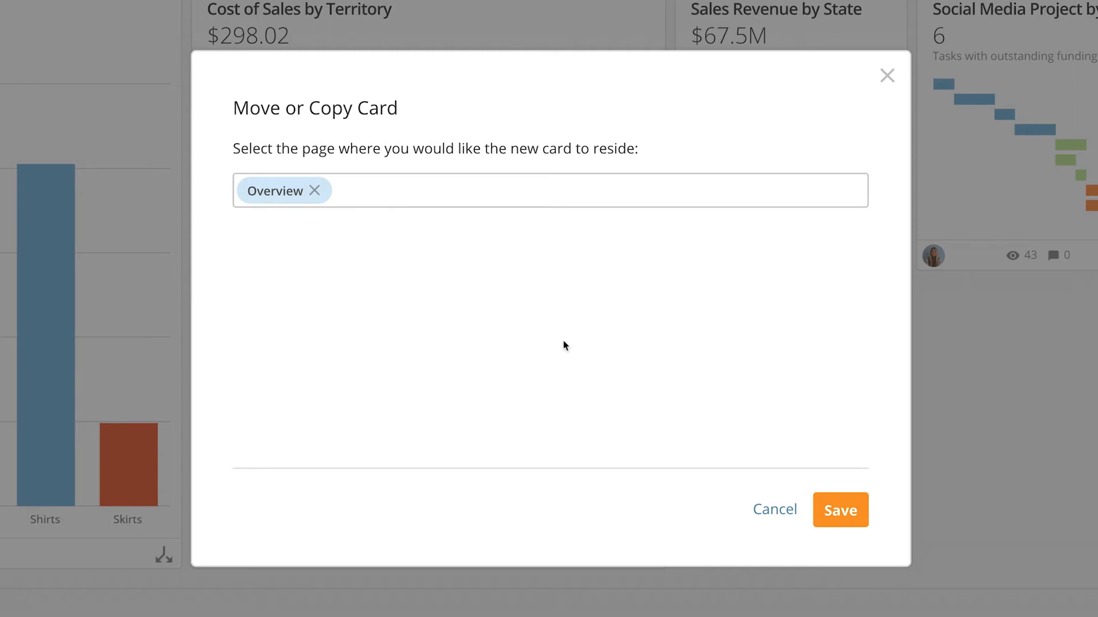
# Step: Save the move and go to the Overview dashboard showing the relocated card
pyautogui.click(839, 510)
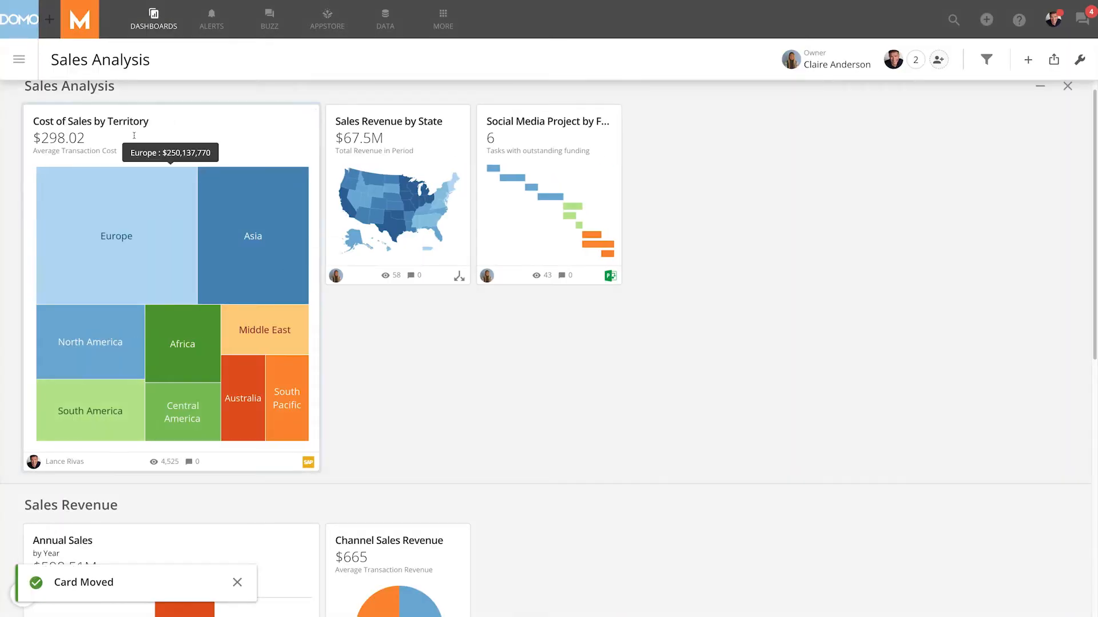
pyautogui.click(153, 14)
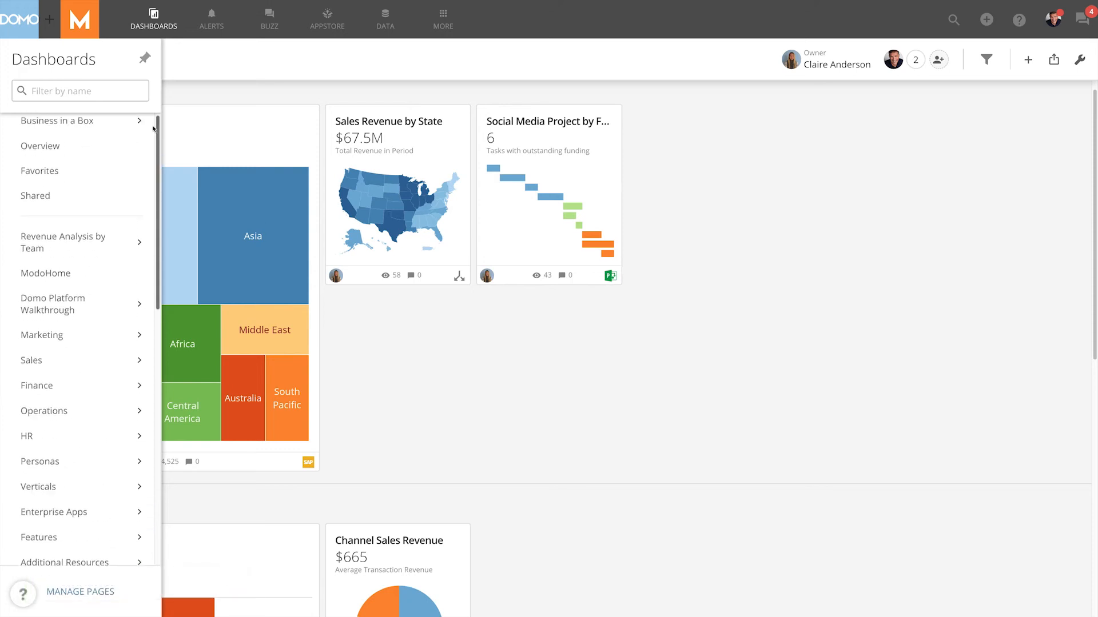
pyautogui.click(41, 151)
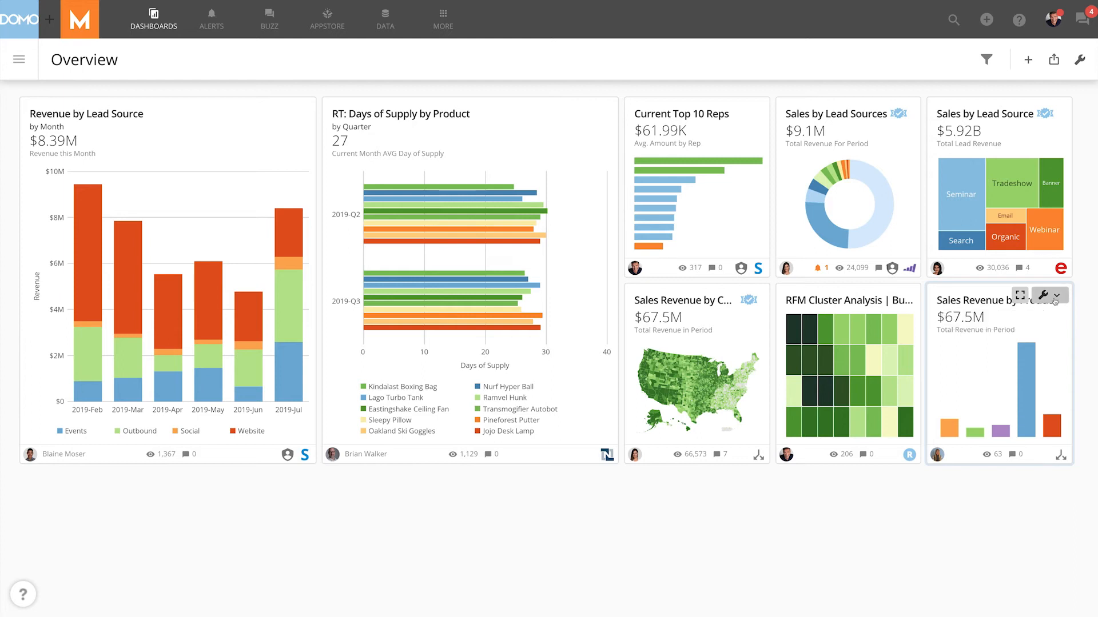
# Step: Copy Sales Revenue by Product back to Sales Analysis as an additional destination and save
pyautogui.click(1043, 293)
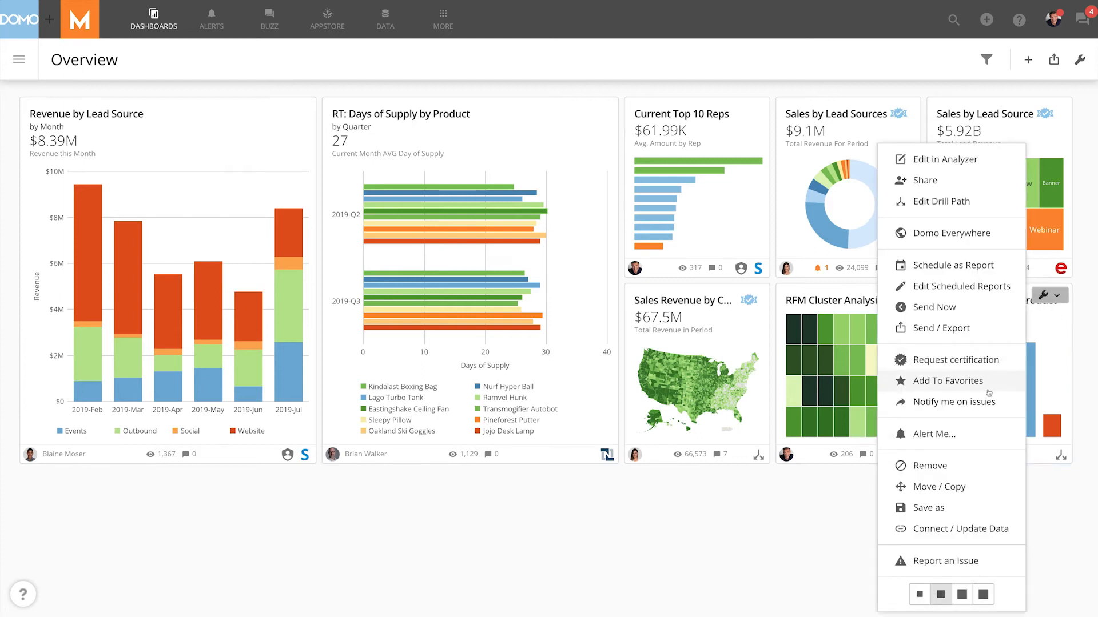
pyautogui.click(938, 488)
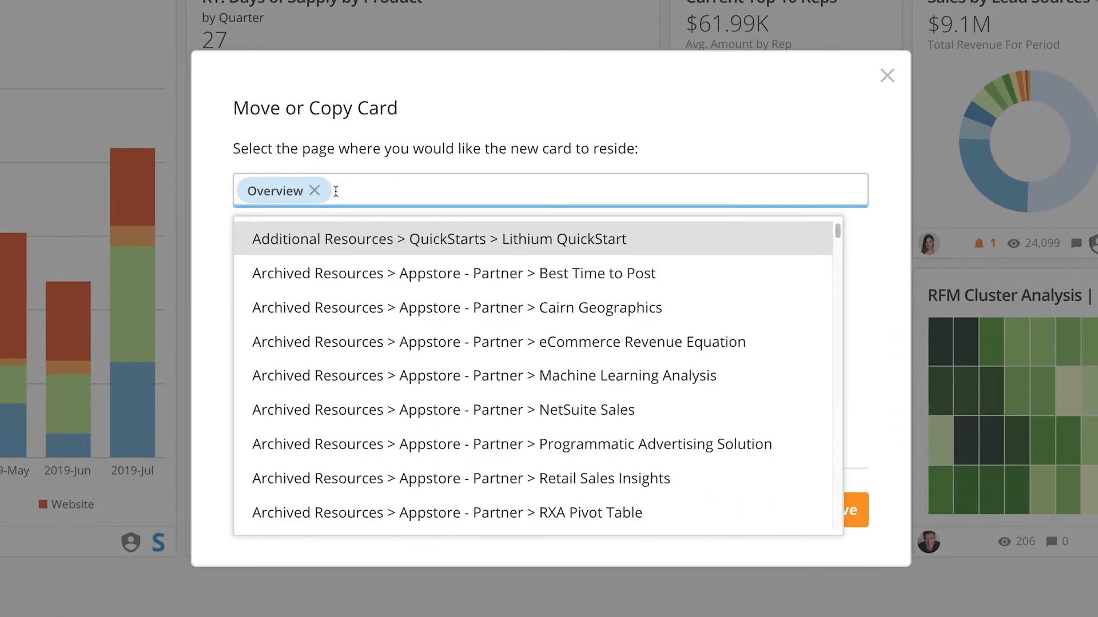
pyautogui.write('sales ana')
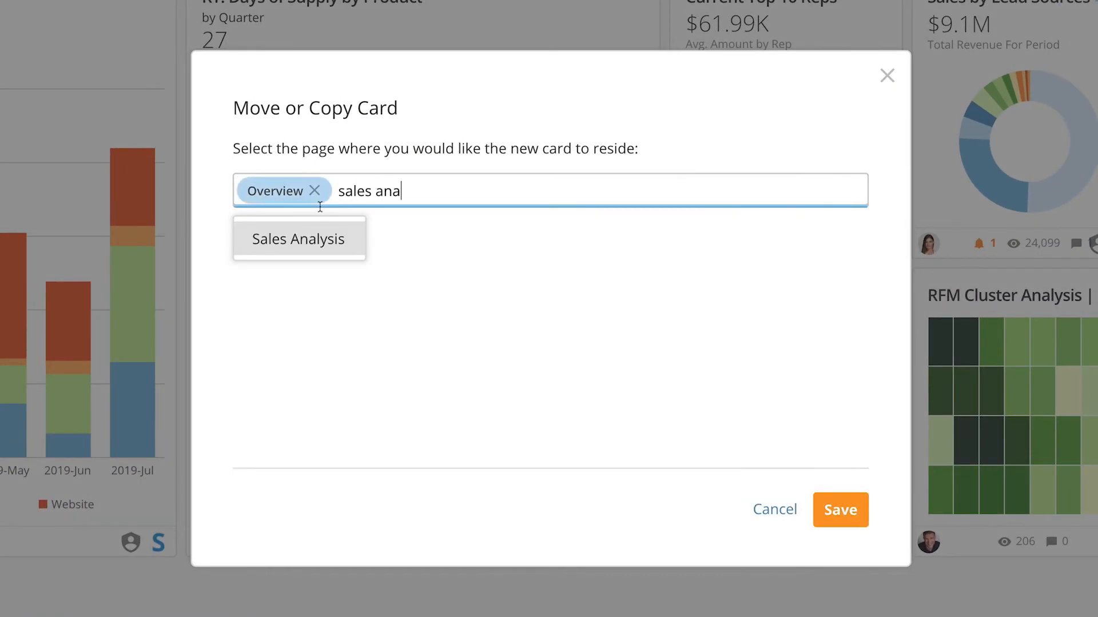
pyautogui.click(298, 239)
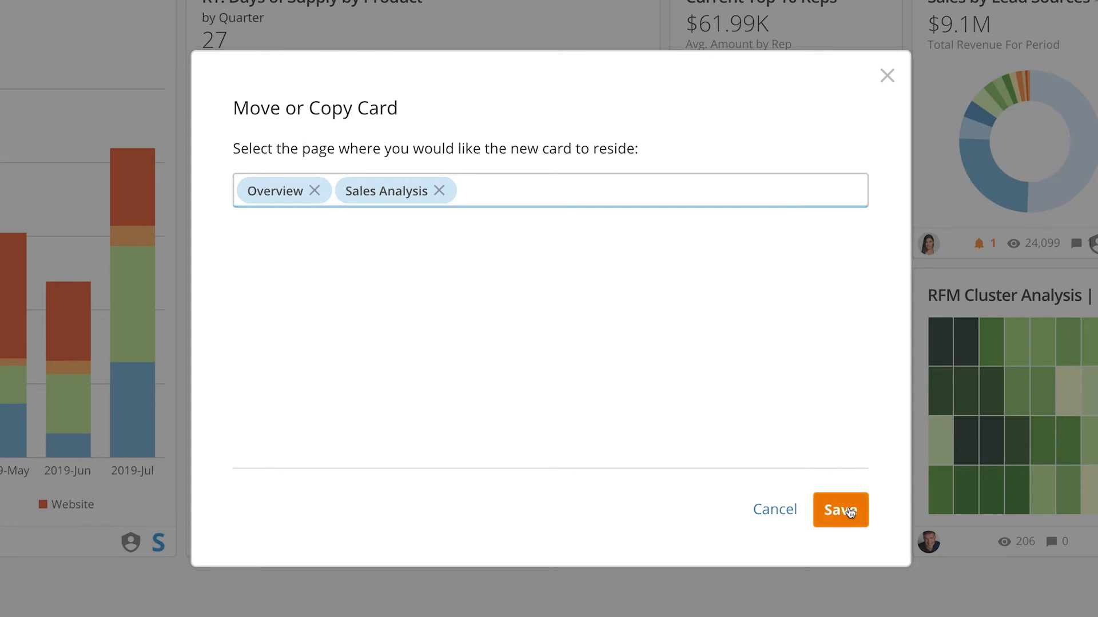
pyautogui.click(839, 510)
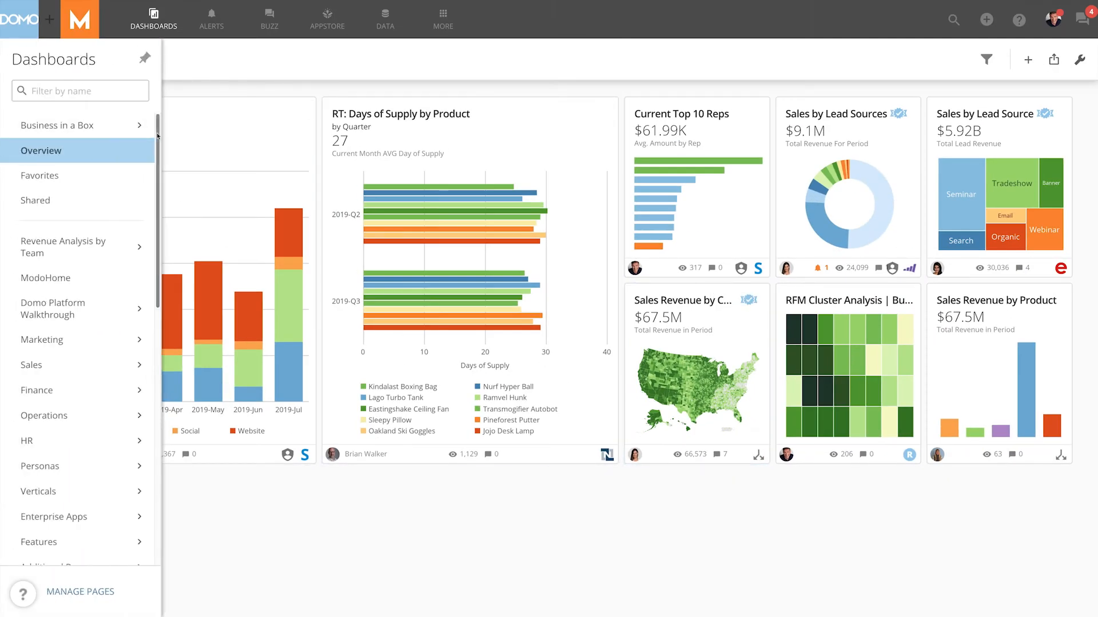
# Step: Go to the Sales Analysis dashboard and locate the copied card
pyautogui.scroll(-3)
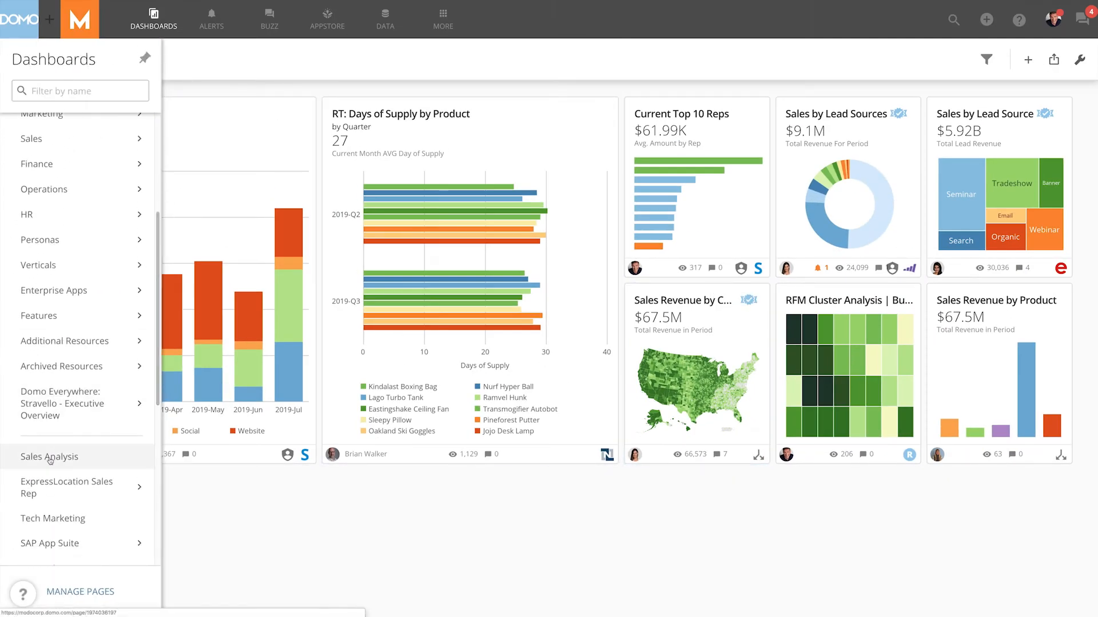
pyautogui.click(49, 457)
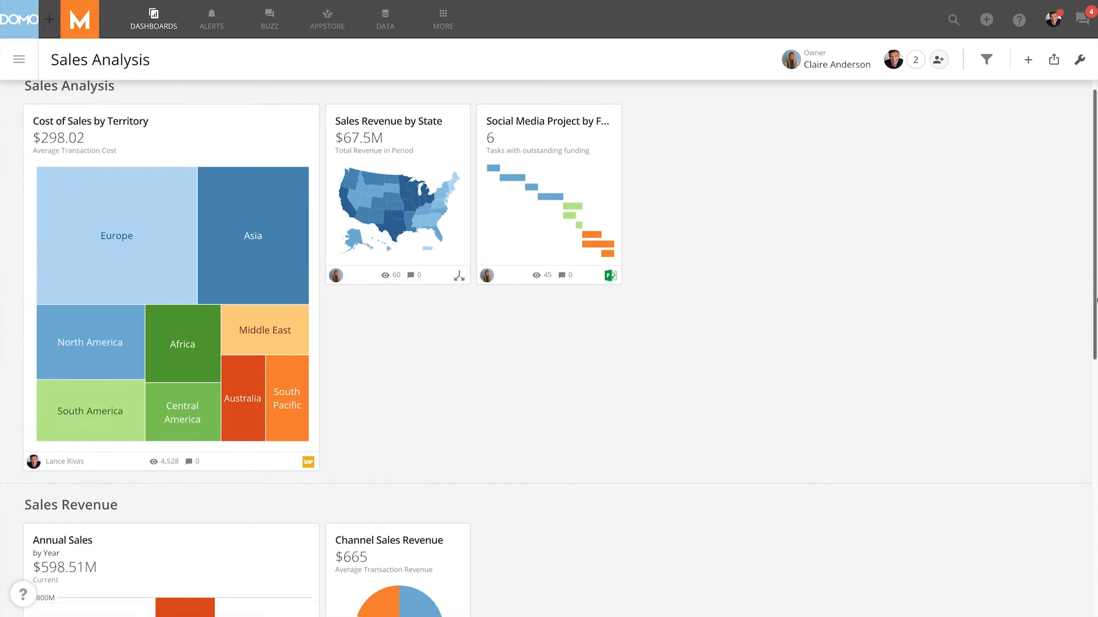
pyautogui.scroll(-3)
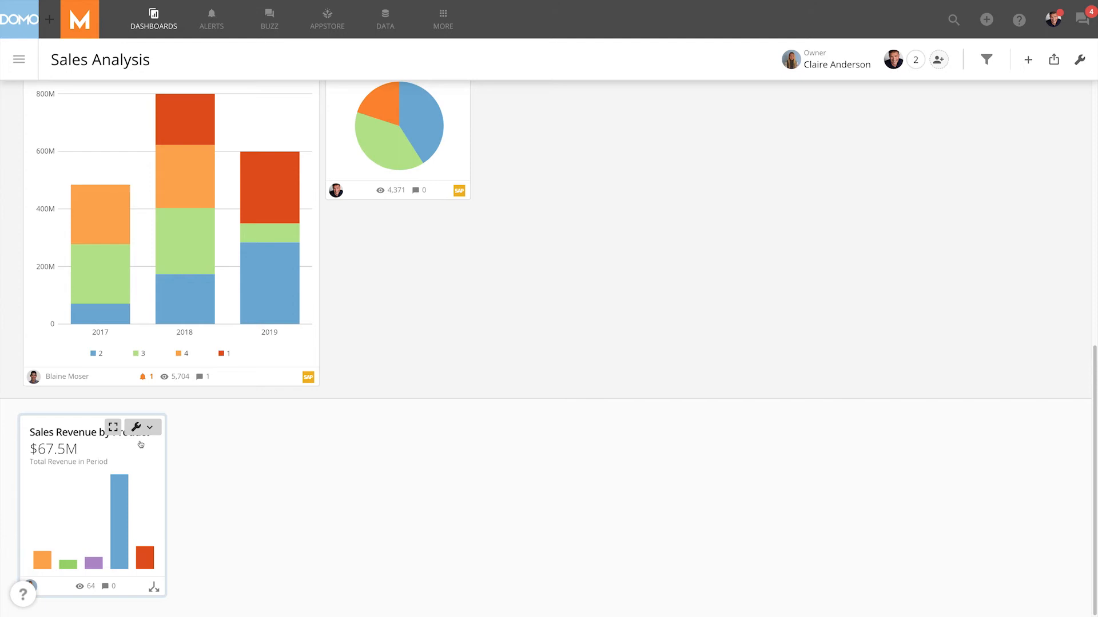
# Step: Change Sales Revenue by Product to a line chart in Analyzer and save and close
pyautogui.click(137, 426)
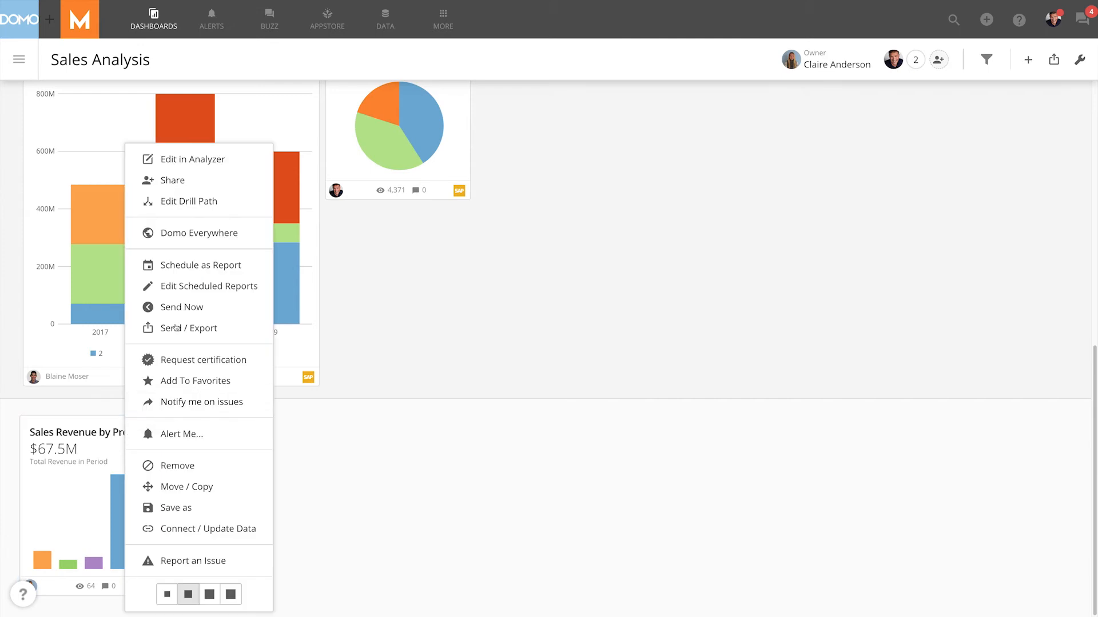
pyautogui.click(193, 159)
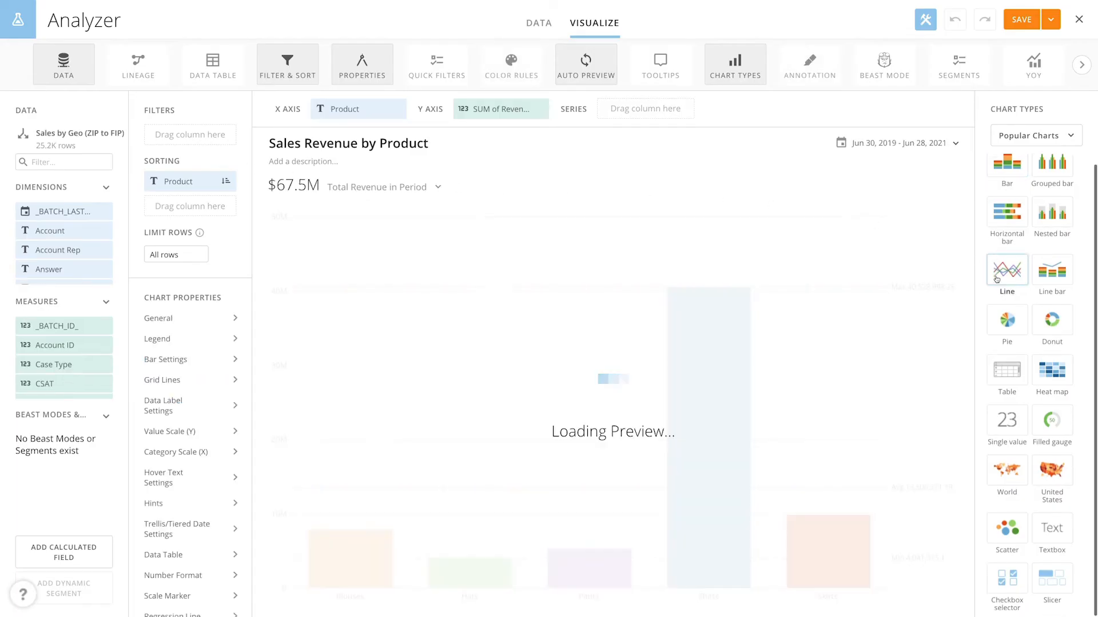
pyautogui.click(1050, 19)
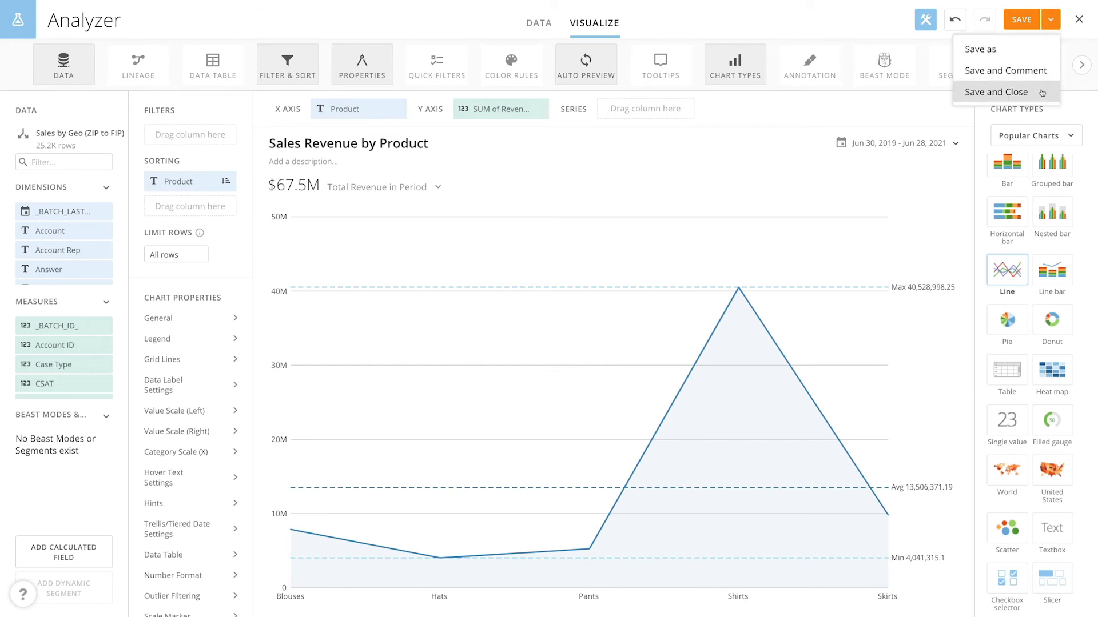
pyautogui.click(996, 91)
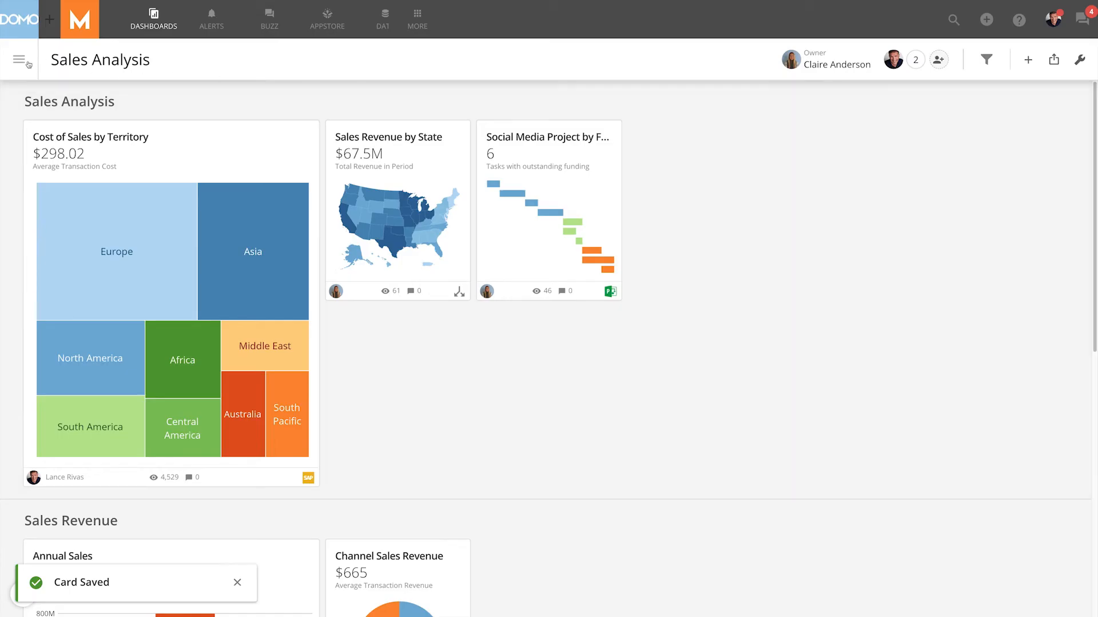
# Step: Return to the Overview dashboard to see the line chart there
pyautogui.click(21, 59)
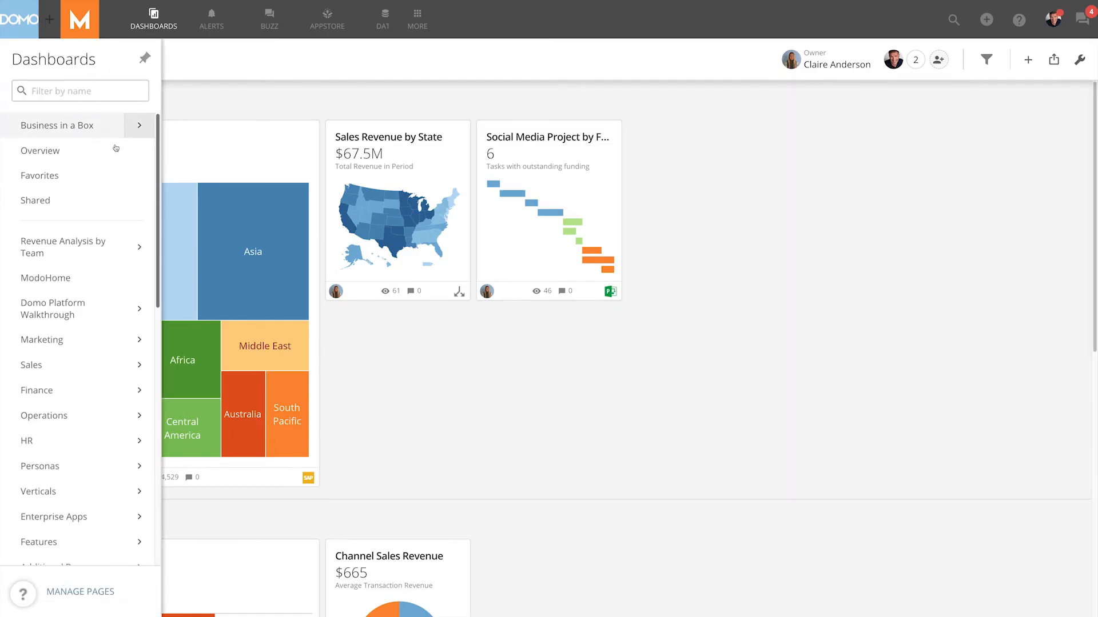
pyautogui.click(40, 151)
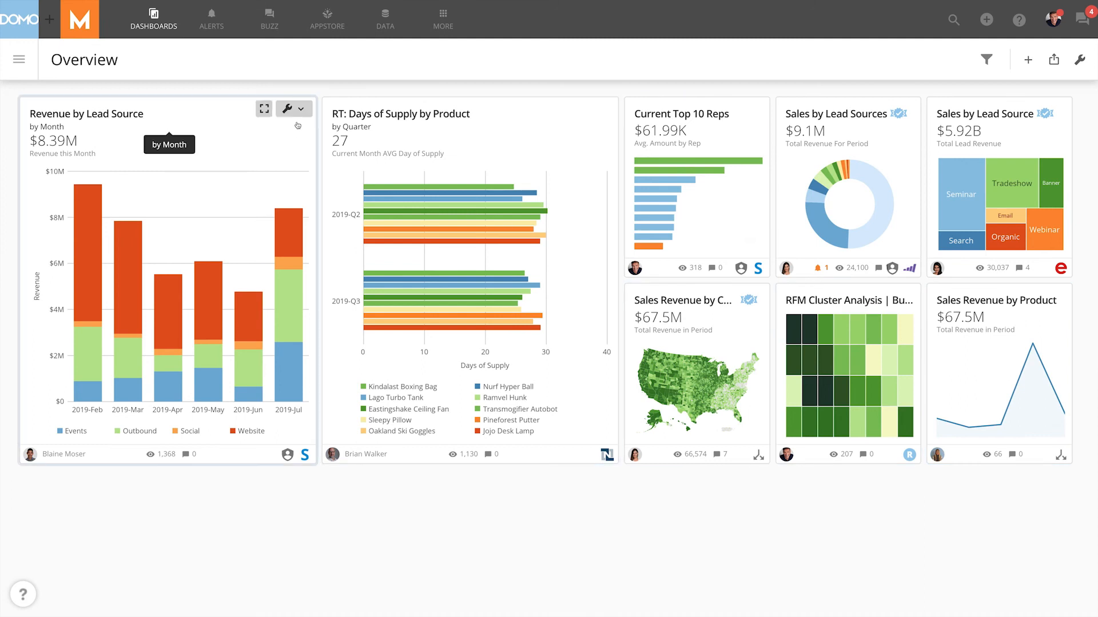
# Step: Create 'Copy of Revenue by Lead Source' on the Overview page via Save as
pyautogui.click(289, 108)
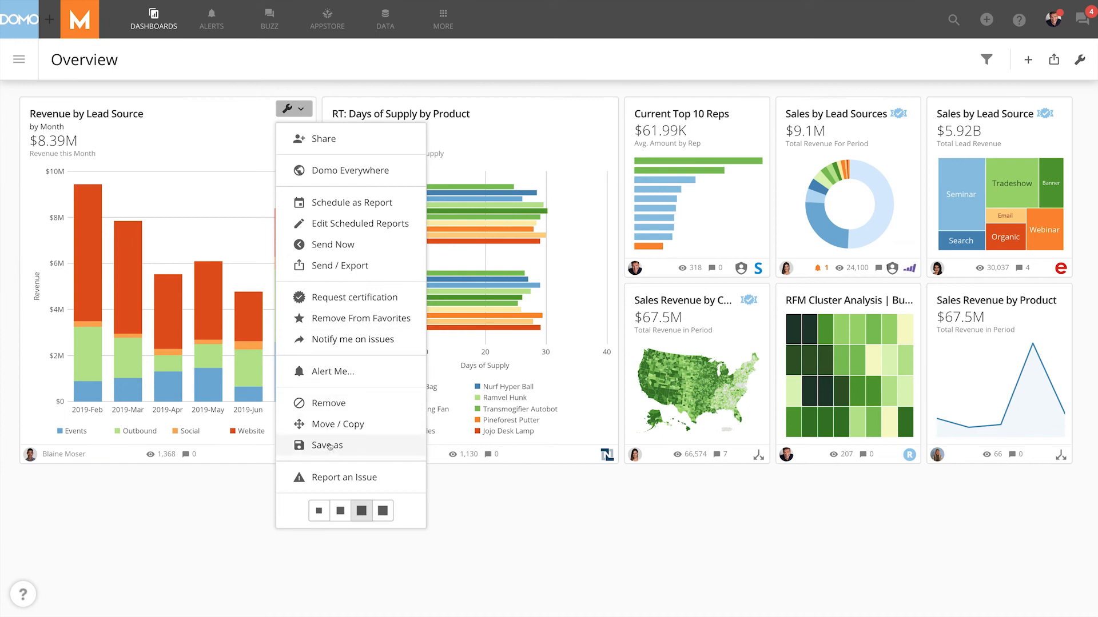
pyautogui.moveTo(330, 450)
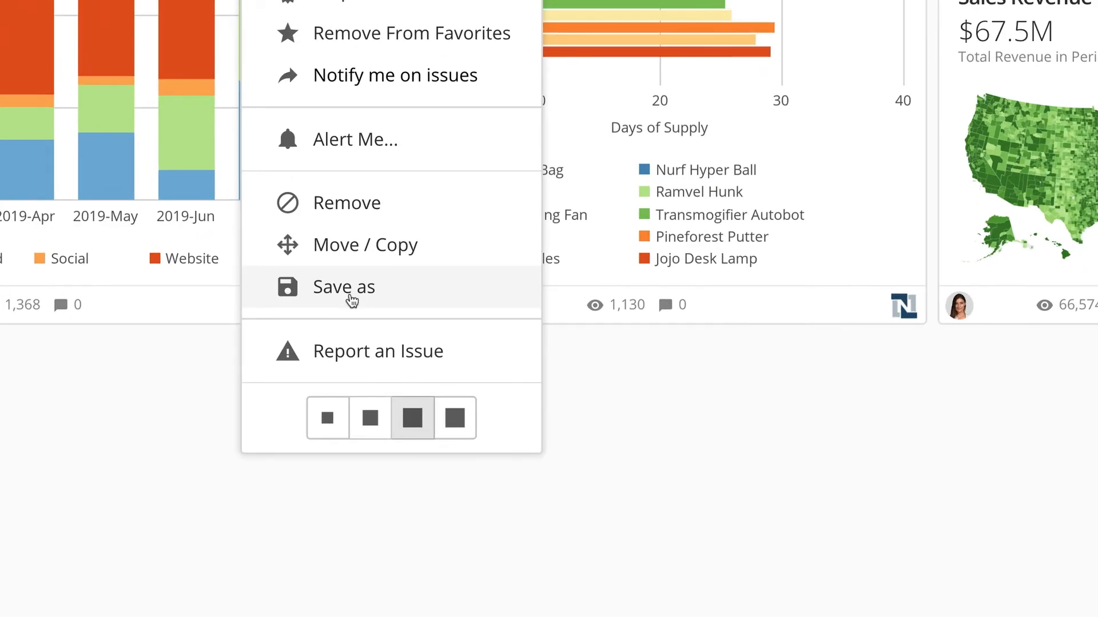
pyautogui.click(343, 287)
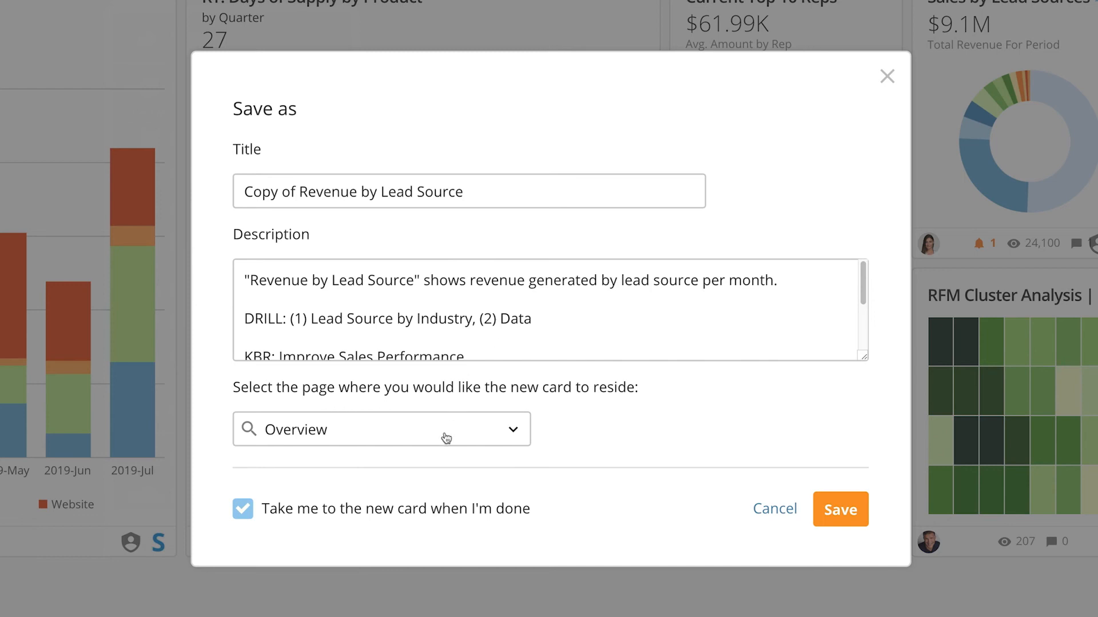
pyautogui.moveTo(781, 491)
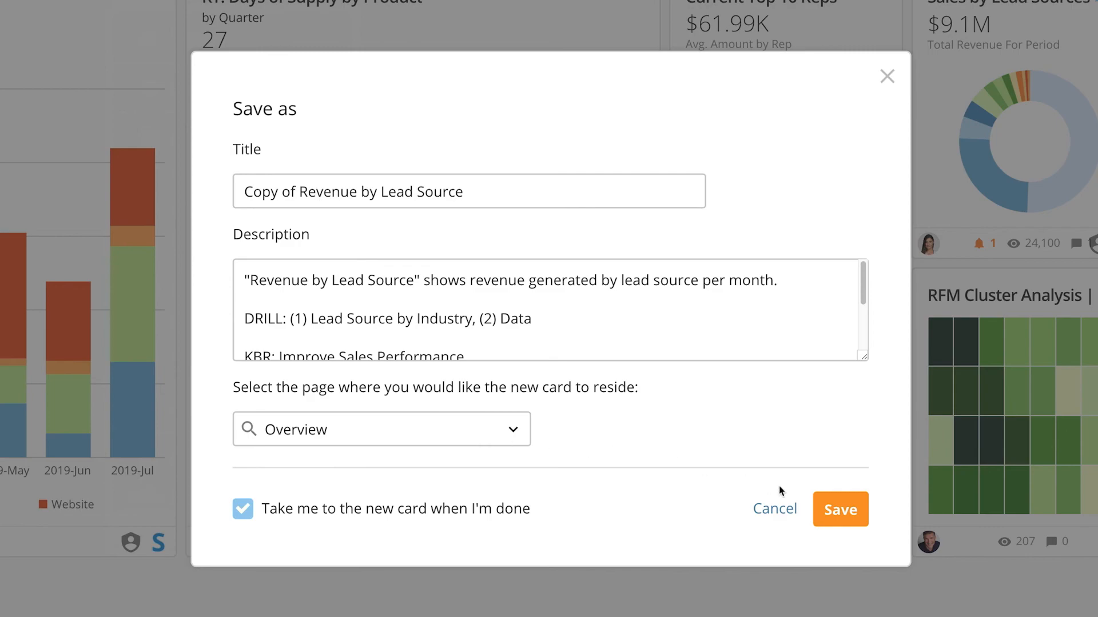
pyautogui.click(840, 509)
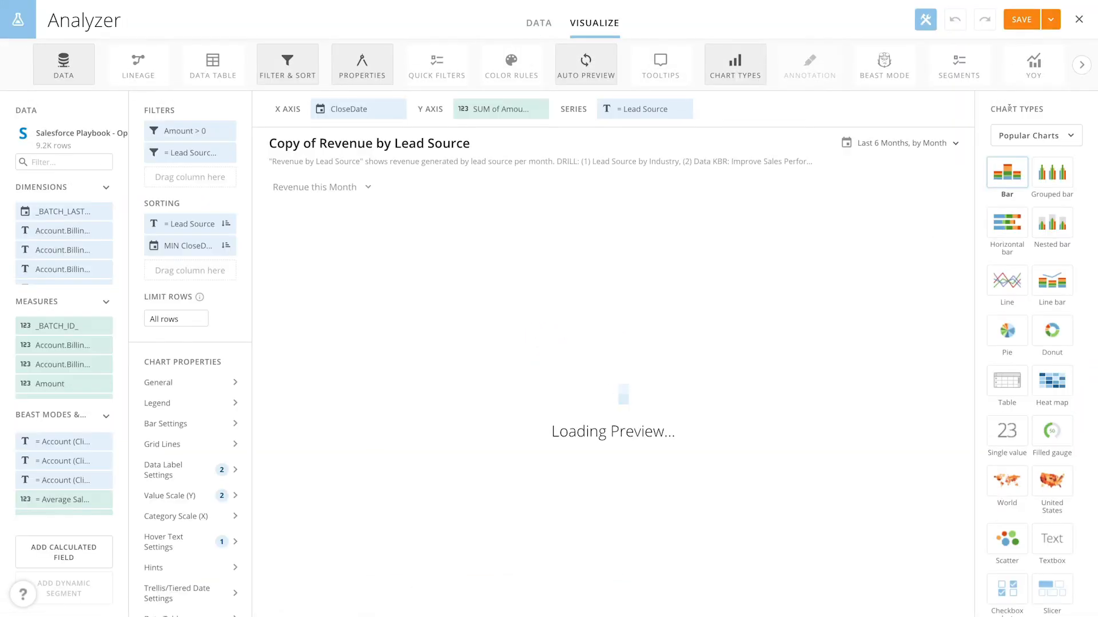
# Step: Add a colour rule on the CloseDate column applied to only this copied card
pyautogui.click(512, 64)
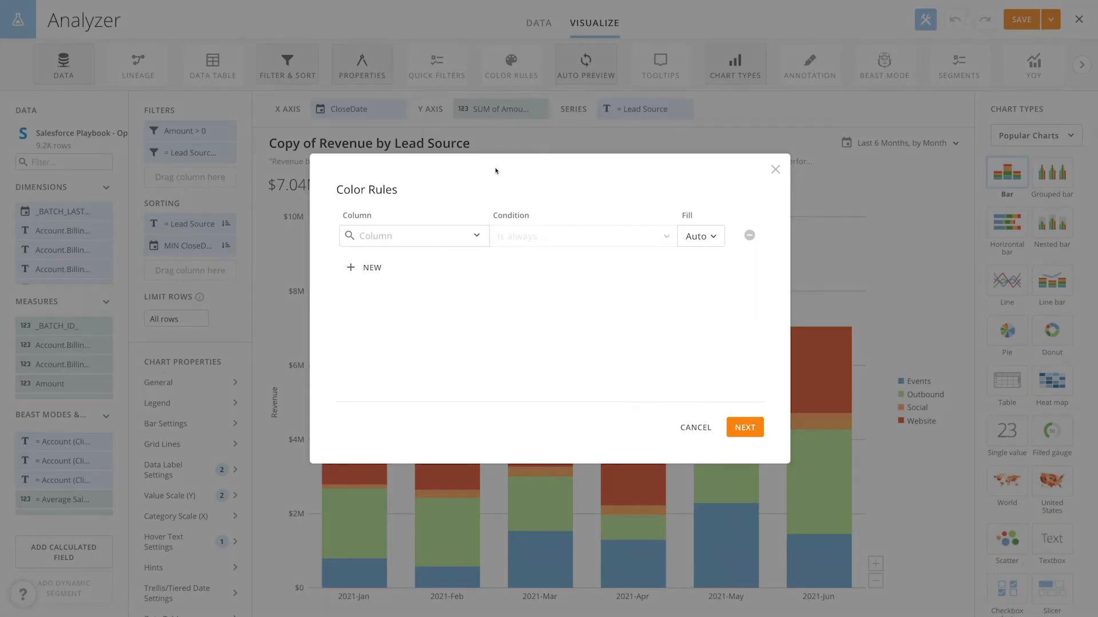
pyautogui.click(413, 235)
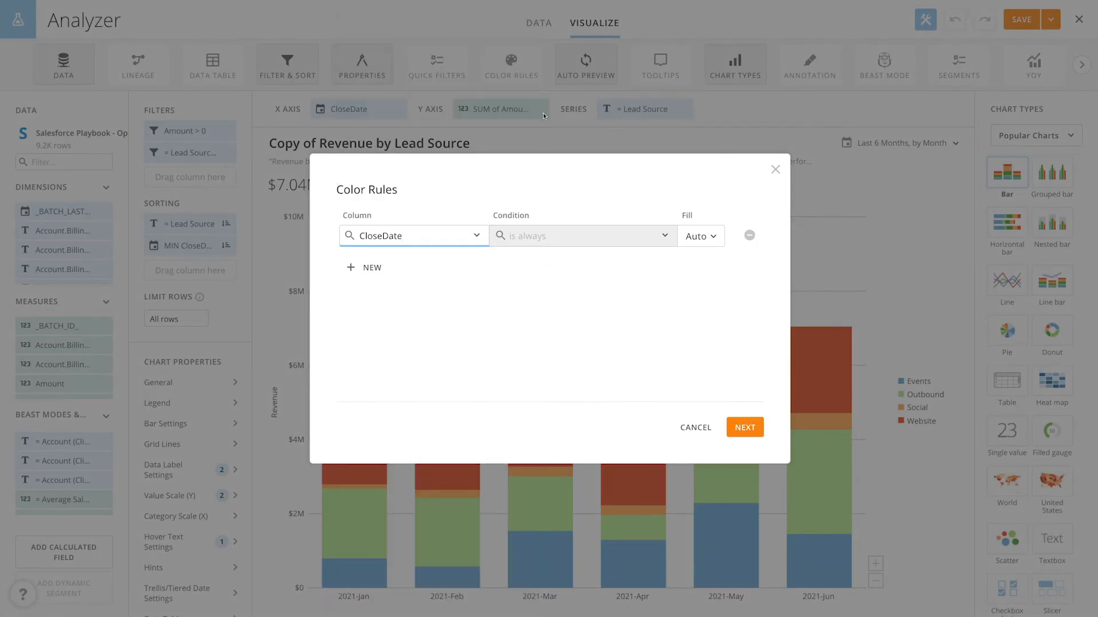
pyautogui.click(700, 236)
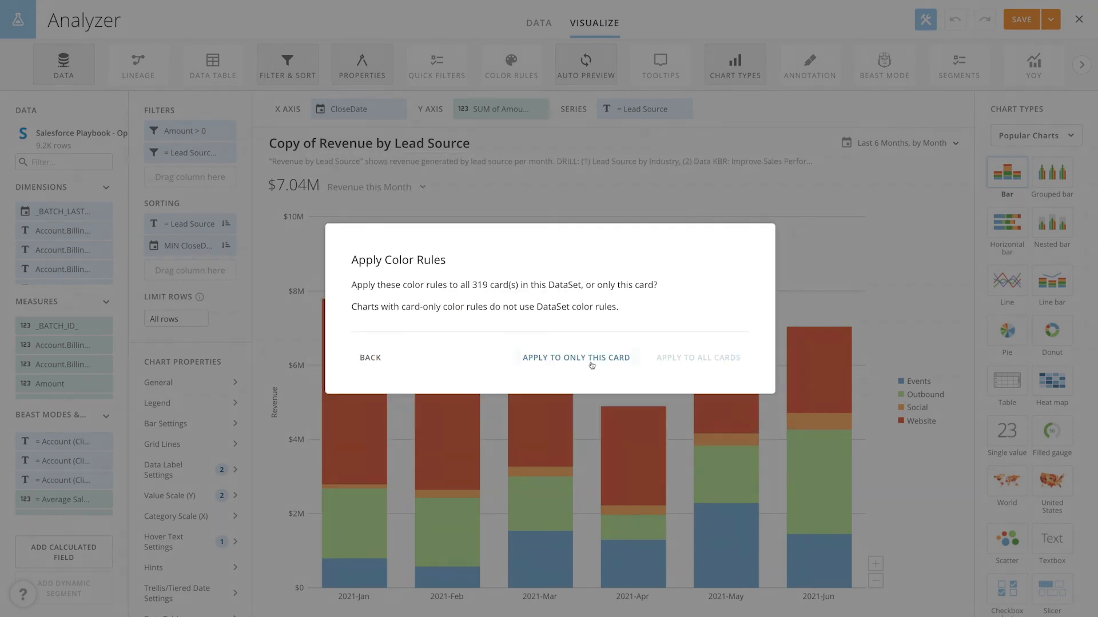
pyautogui.click(575, 357)
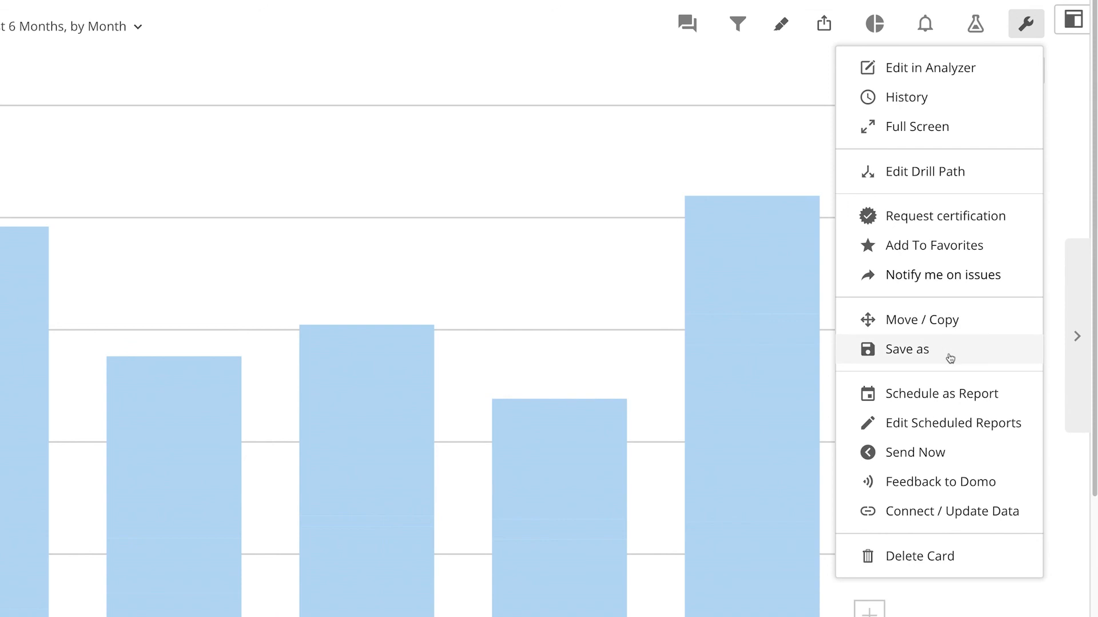
# Step: Start Save as for the Copy of Revenue by Lead Source card
pyautogui.click(911, 350)
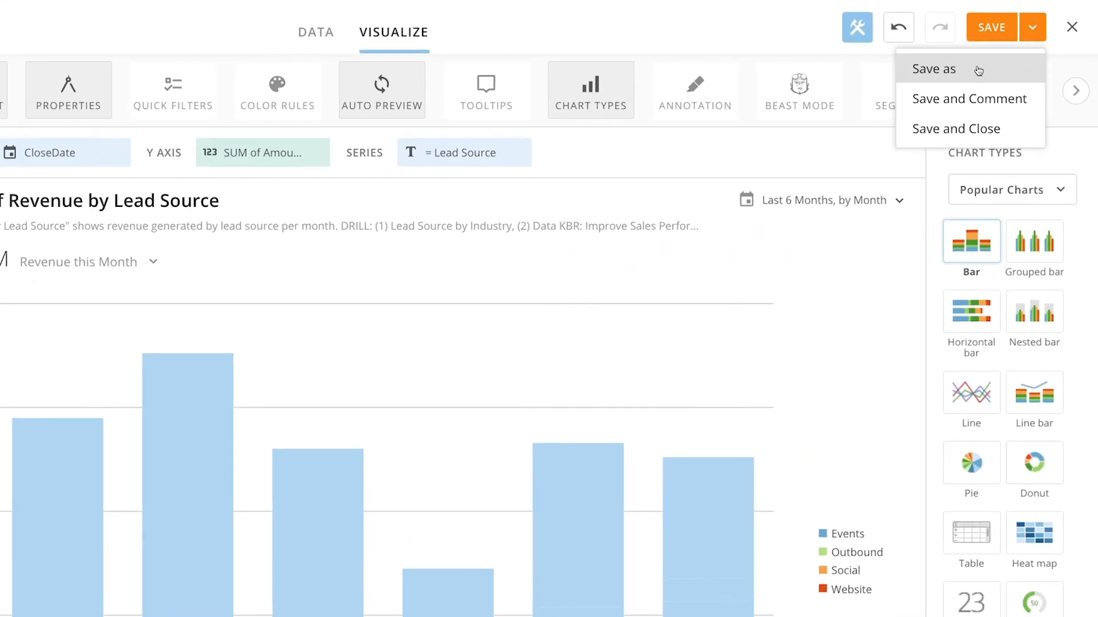